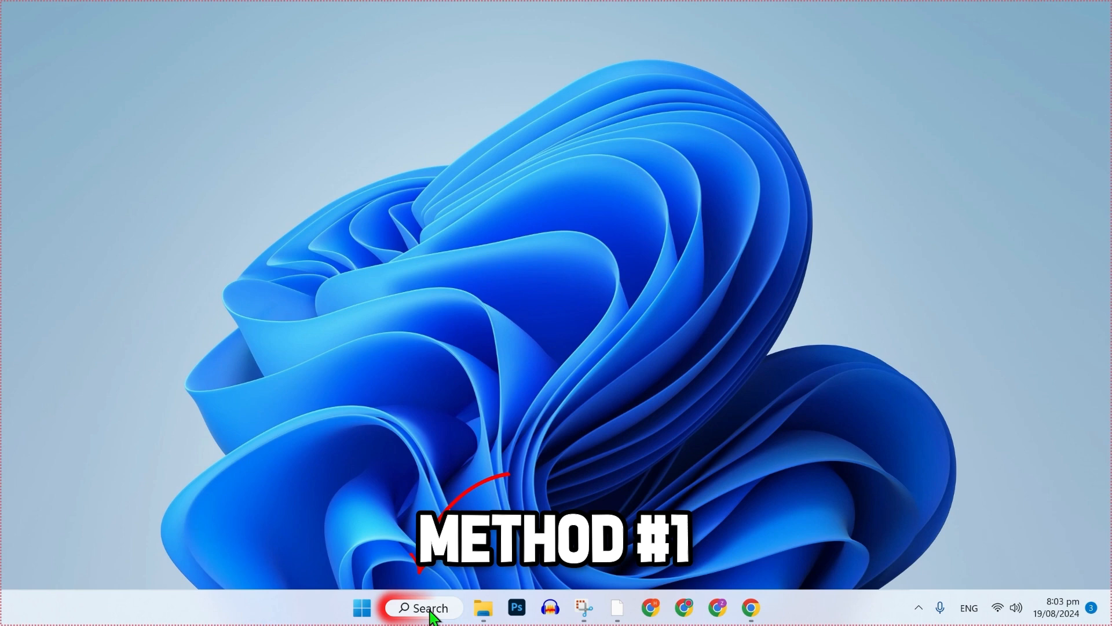
# Launch Task Manager from the taskbar search to review running processes
pyautogui.click(424, 607)
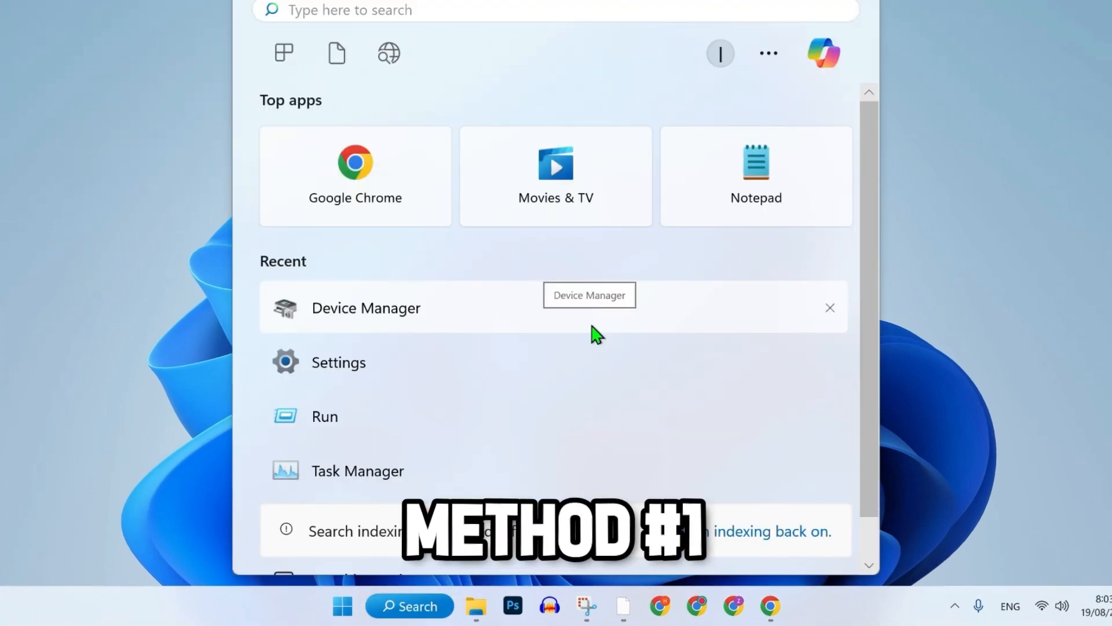
pyautogui.click(358, 471)
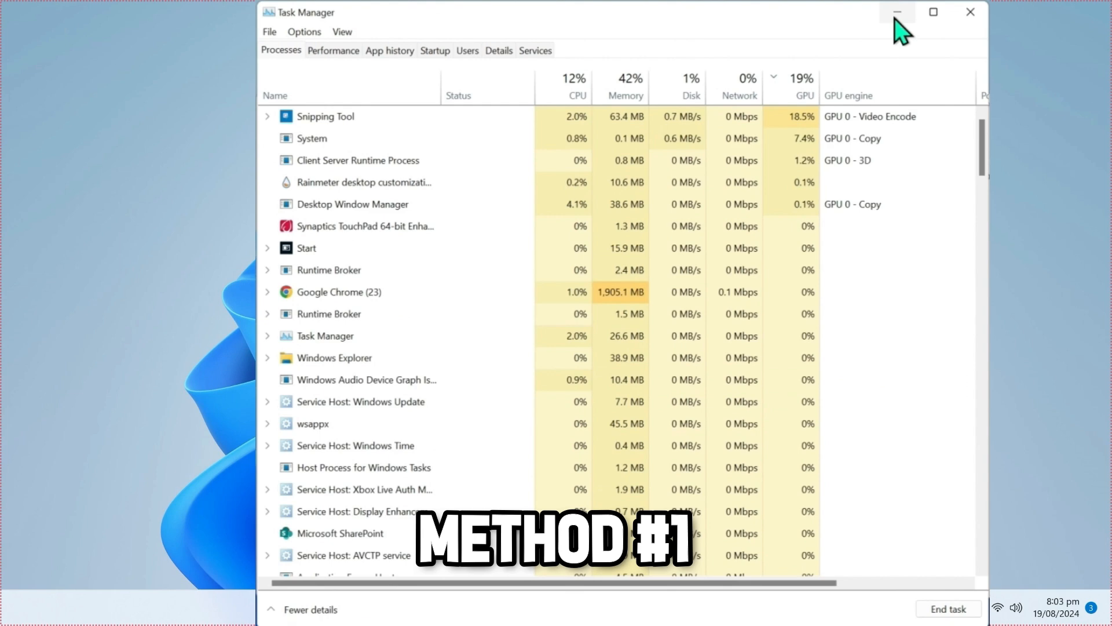
# Minimize Task Manager and bring up the Services console scrolled to the vgc service
pyautogui.click(896, 11)
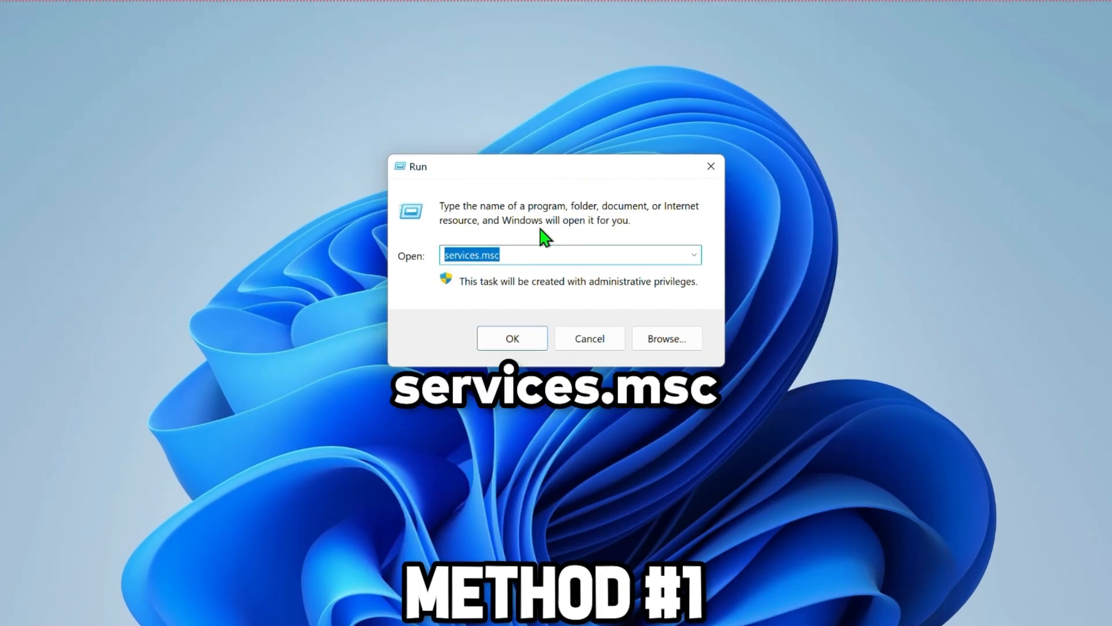
pyautogui.click(511, 338)
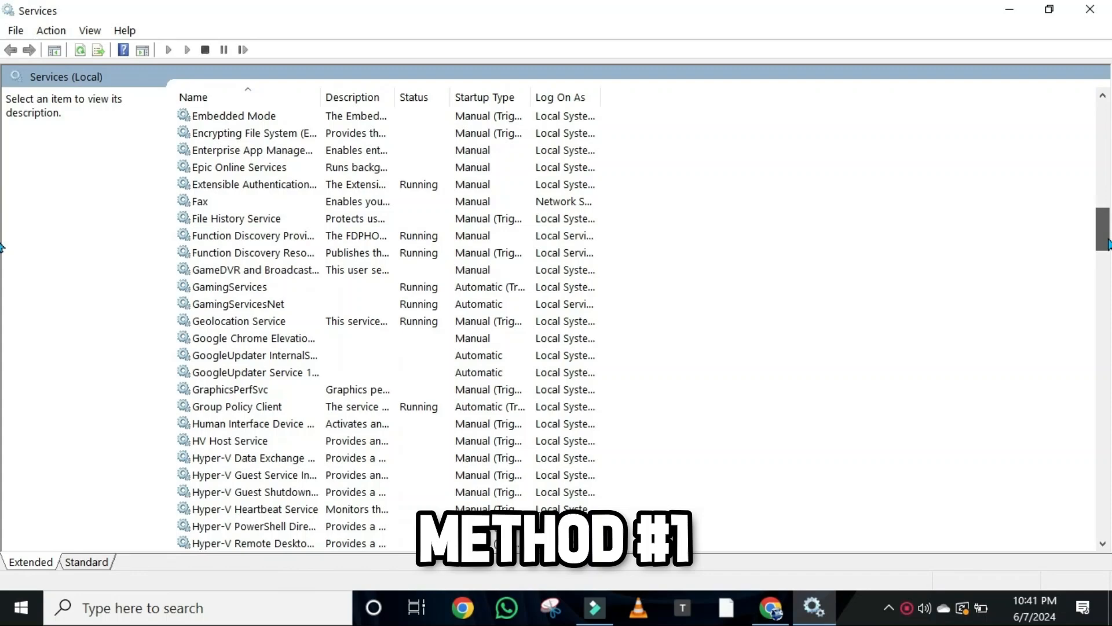
pyautogui.scroll(-3)
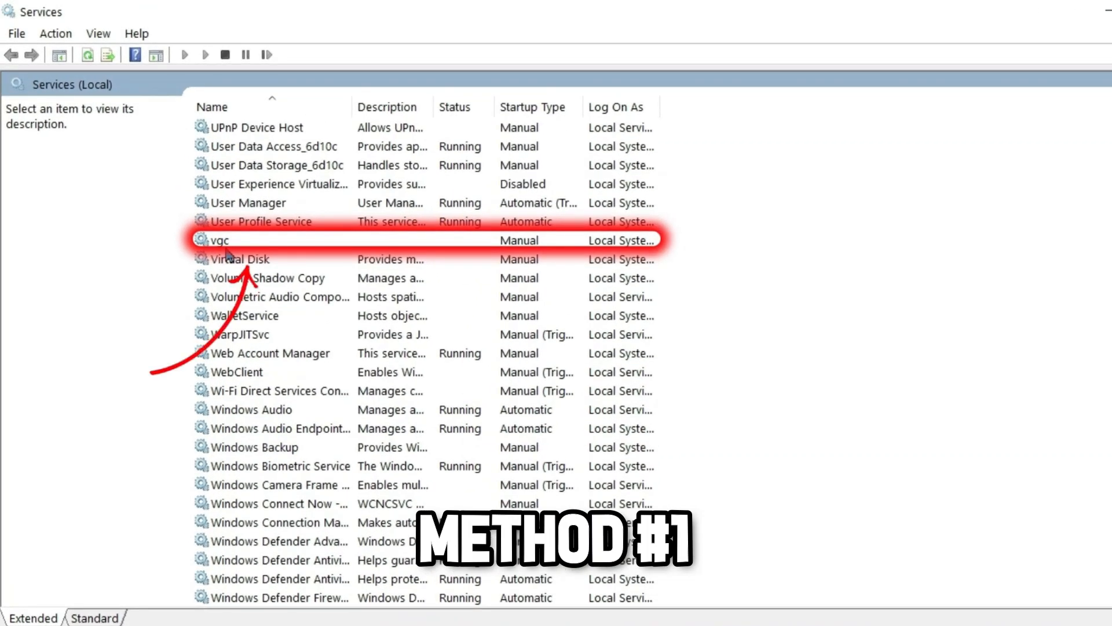
# Set the vgc service's startup type to Automatic and start the service
pyautogui.doubleClick(222, 239)
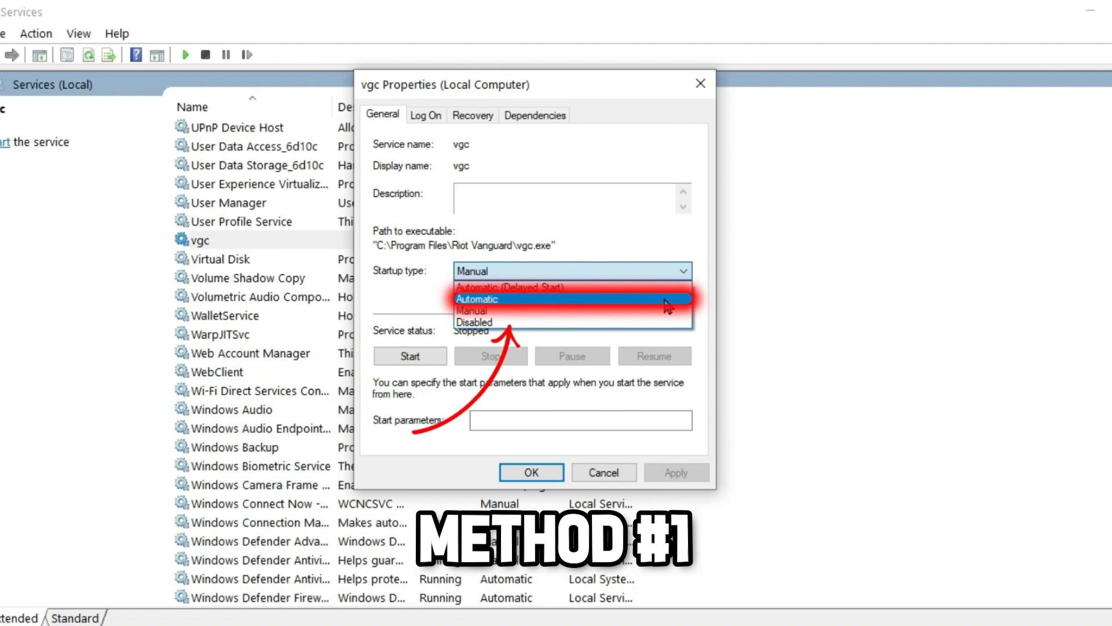
pyautogui.click(478, 299)
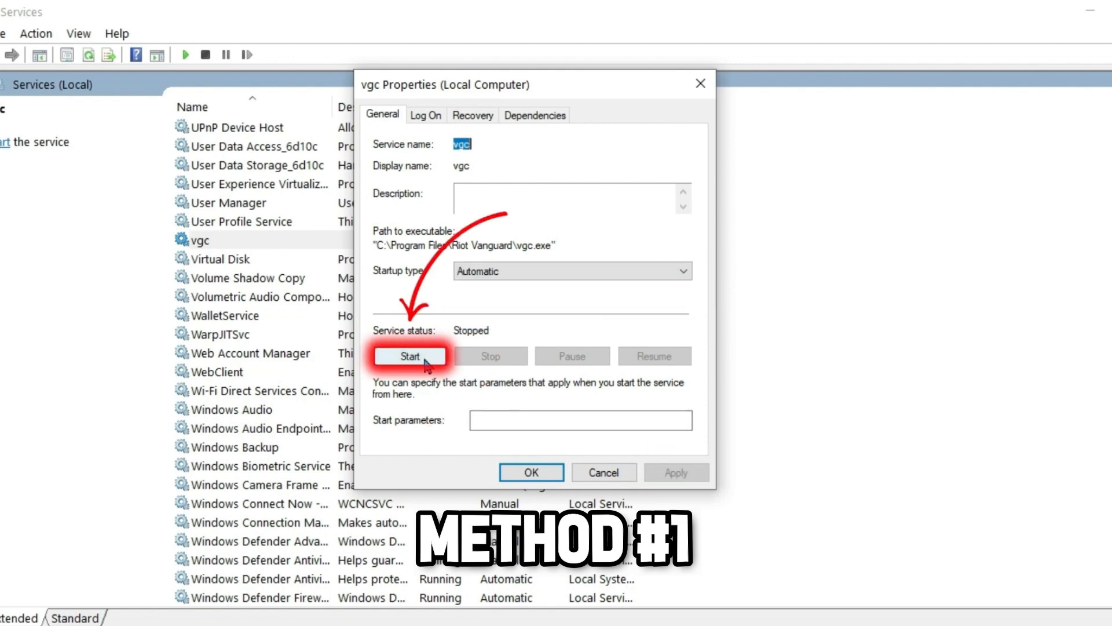
pyautogui.click(410, 356)
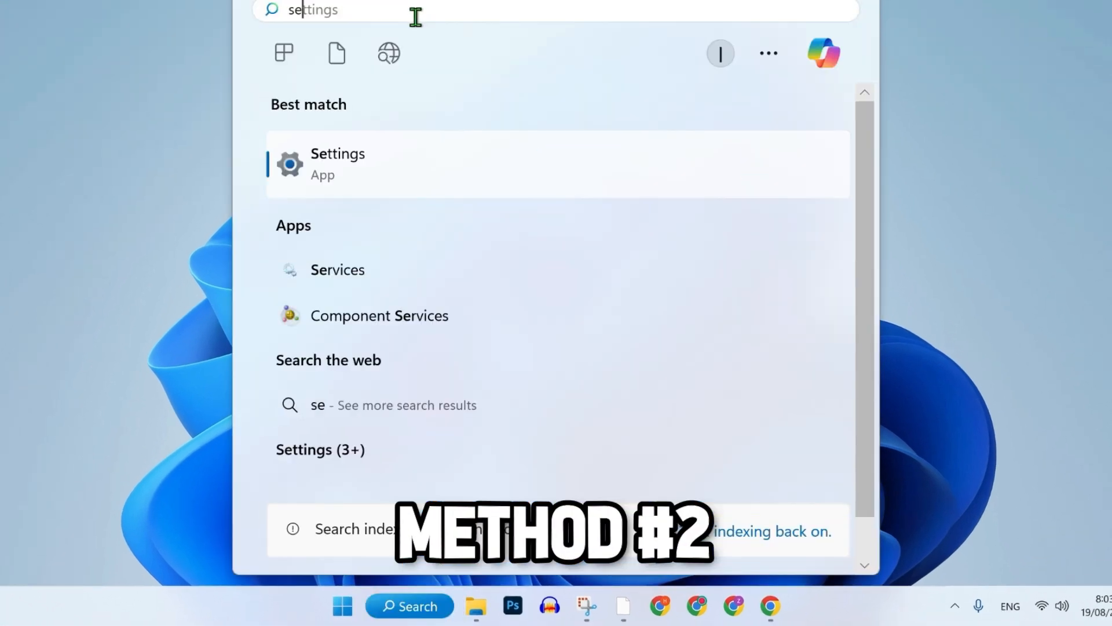
# Launch Settings from search and go to Network & internet
pyautogui.click(337, 164)
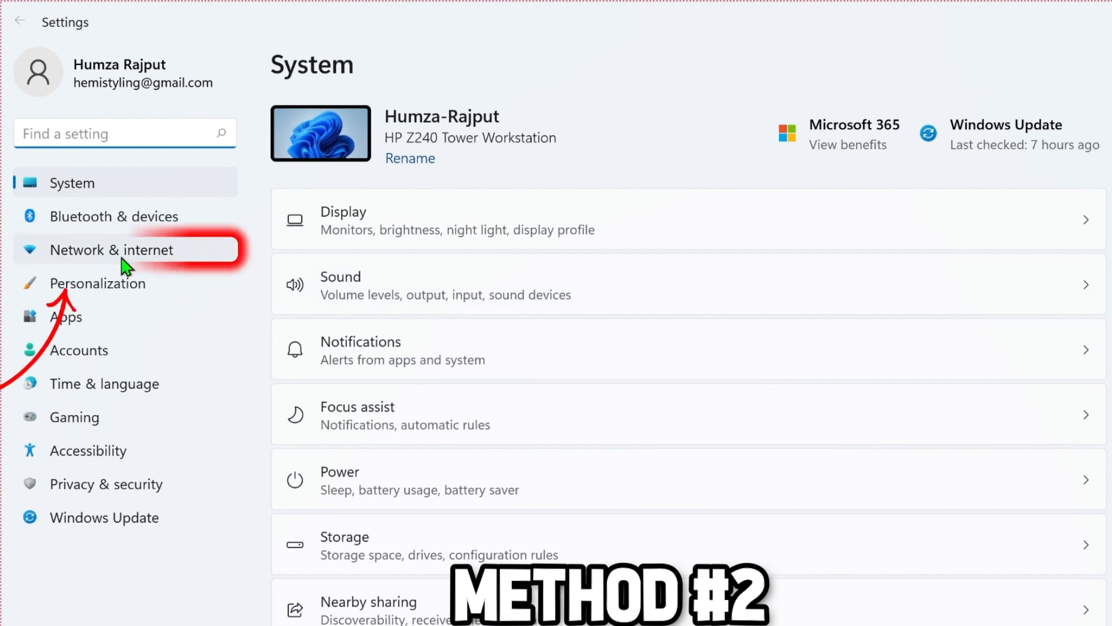
pyautogui.click(111, 249)
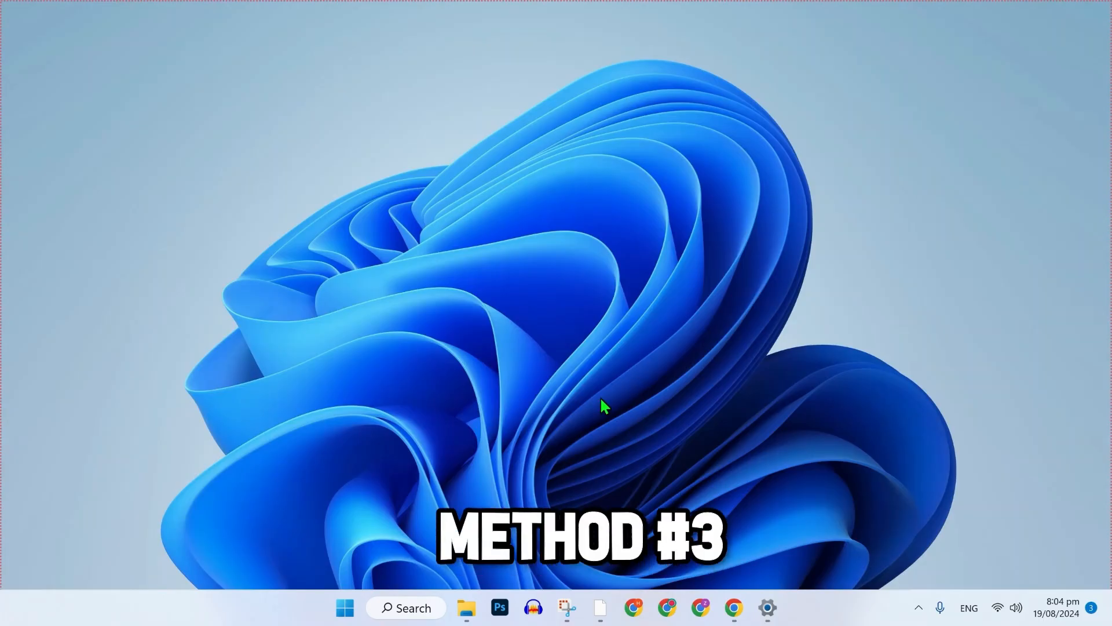
# Launch Device Manager from search and bring up actions for the NVIDIA Quadro K2200 adapter
pyautogui.write('disk Cleanup')
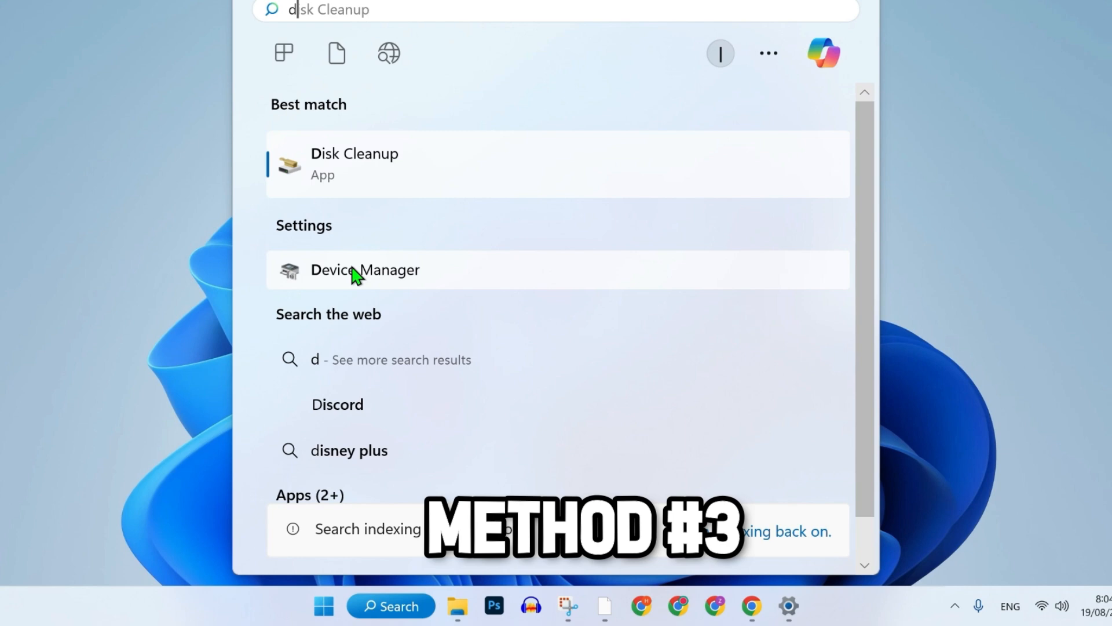
pyautogui.click(365, 270)
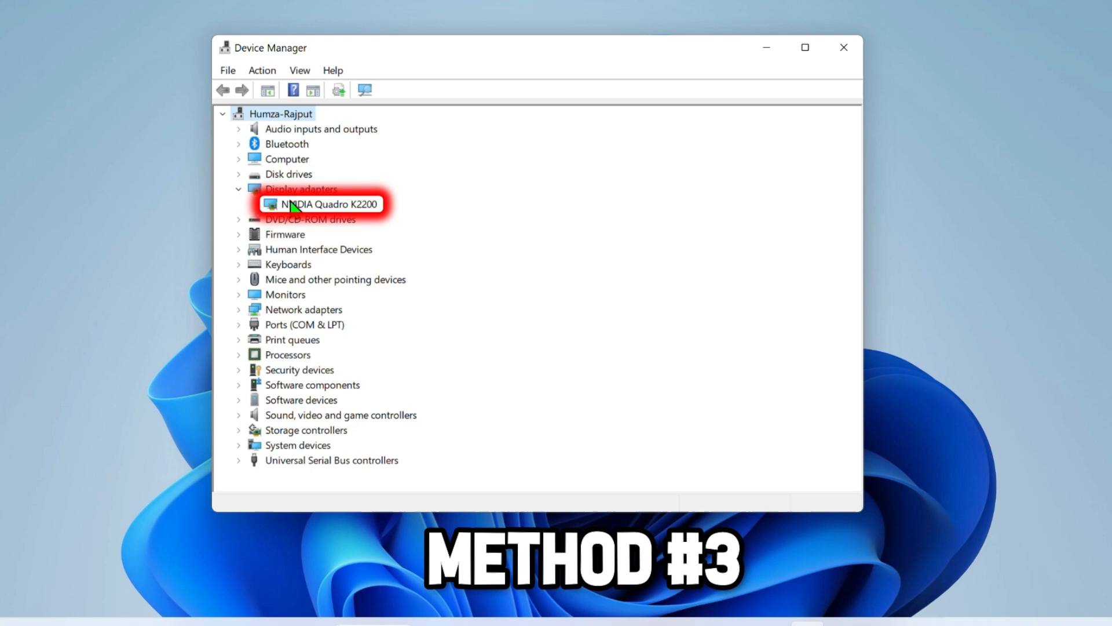
pyautogui.rightClick(328, 204)
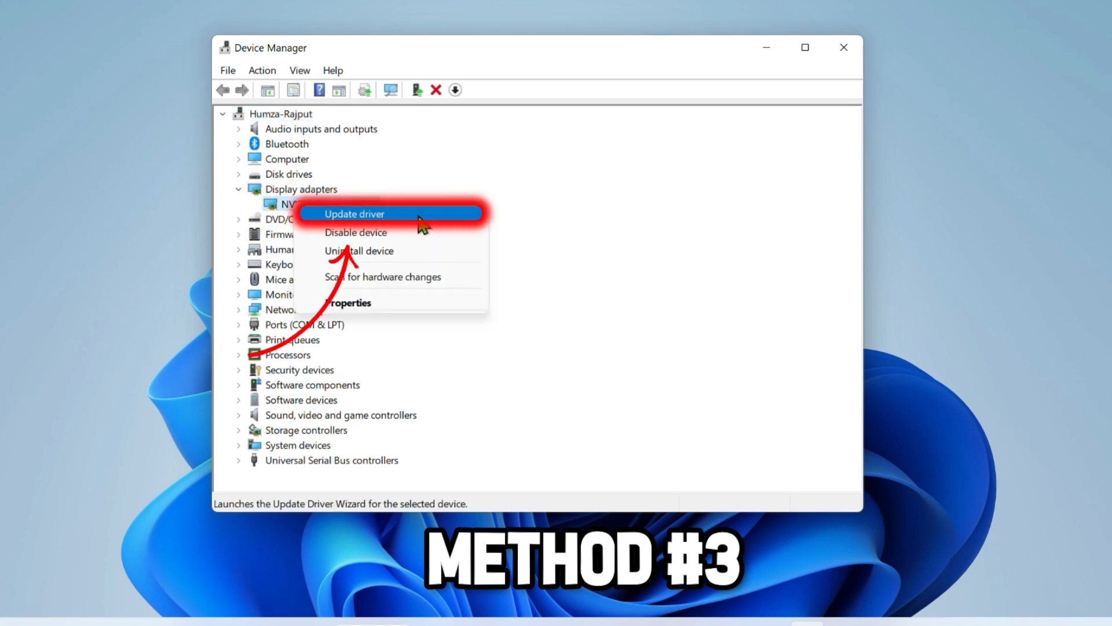
# Update the NVIDIA Quadro K2200 driver by picking it from the compatible drivers list
pyautogui.click(355, 213)
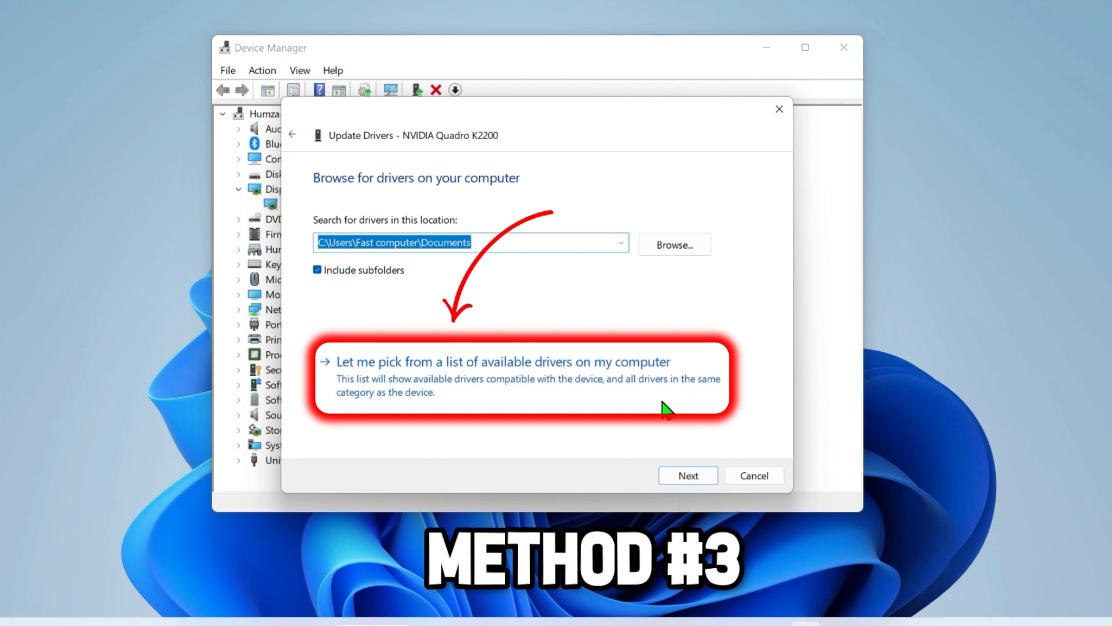
pyautogui.click(504, 362)
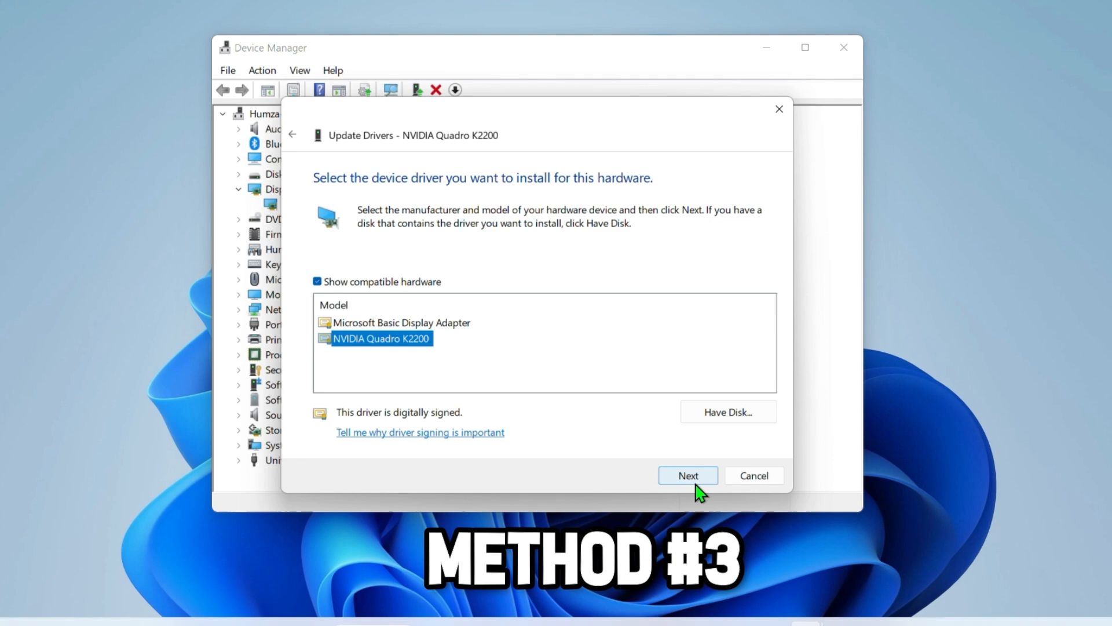
pyautogui.click(687, 475)
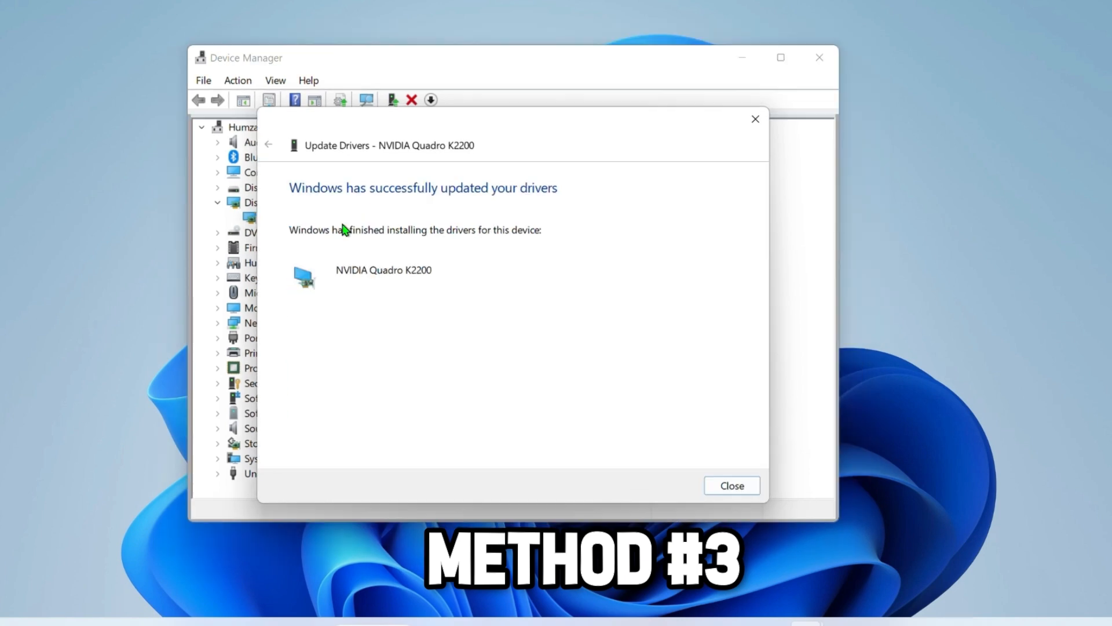